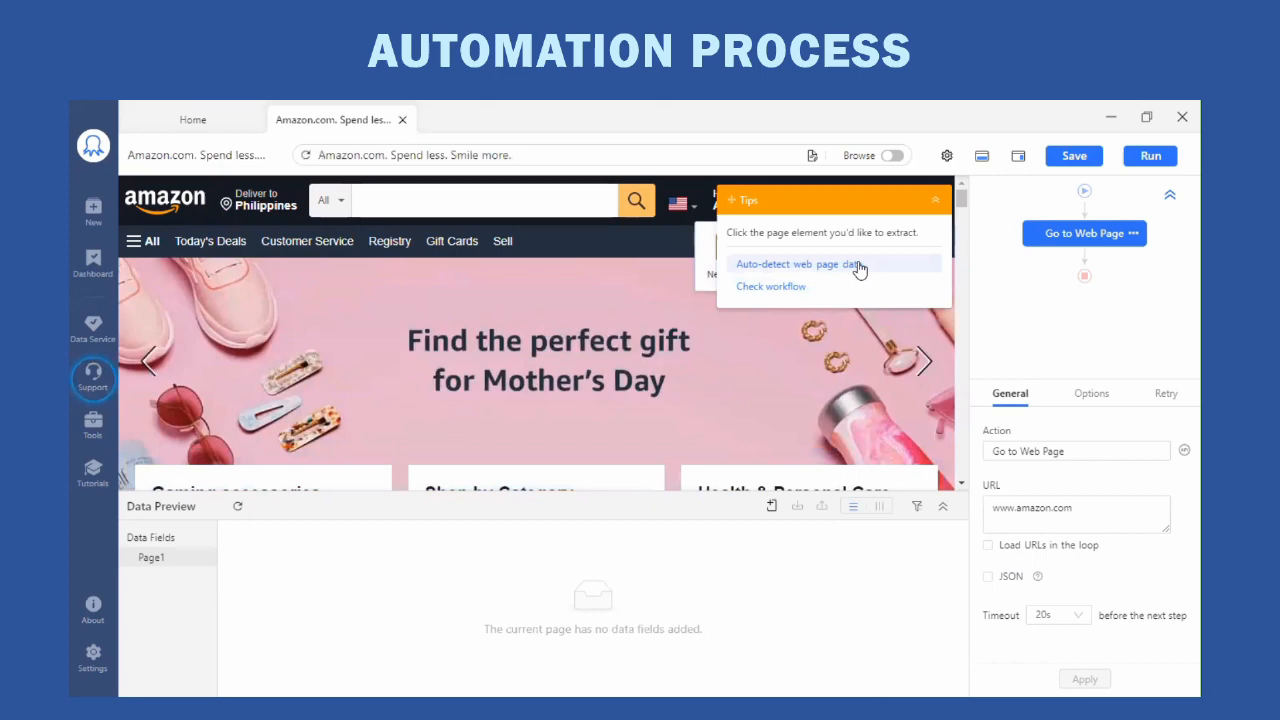
# - Auto-detect the Amazon home page list, previewing 16 rows of image and product URLs
pyautogui.click(796, 264)
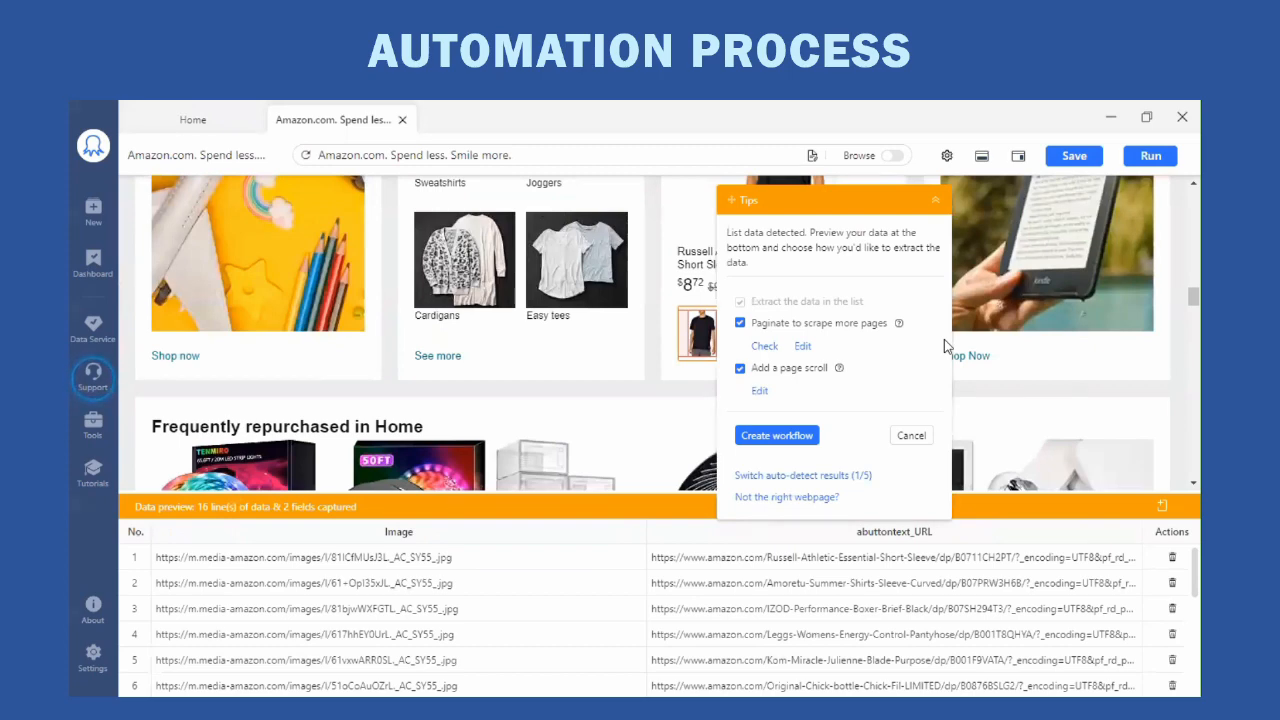
pyautogui.moveTo(933, 135)
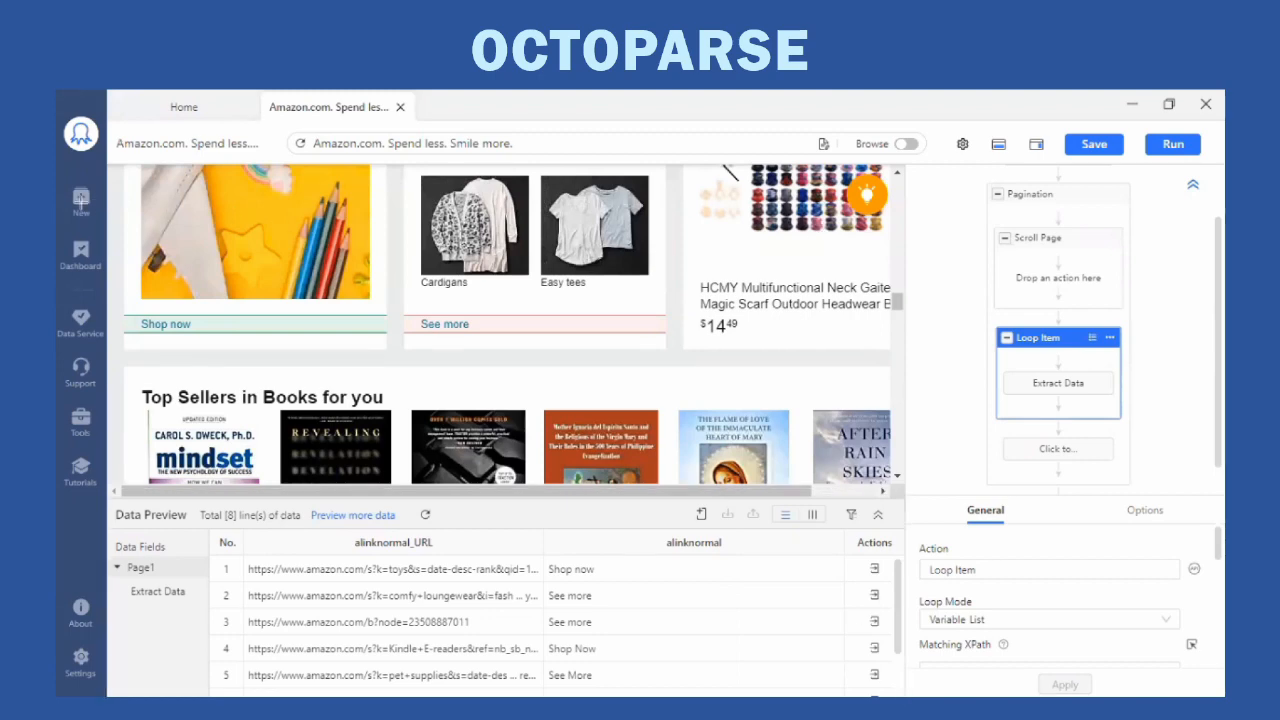
# - Open the Task Templates page from New, then close it to return Home
pyautogui.click(80, 200)
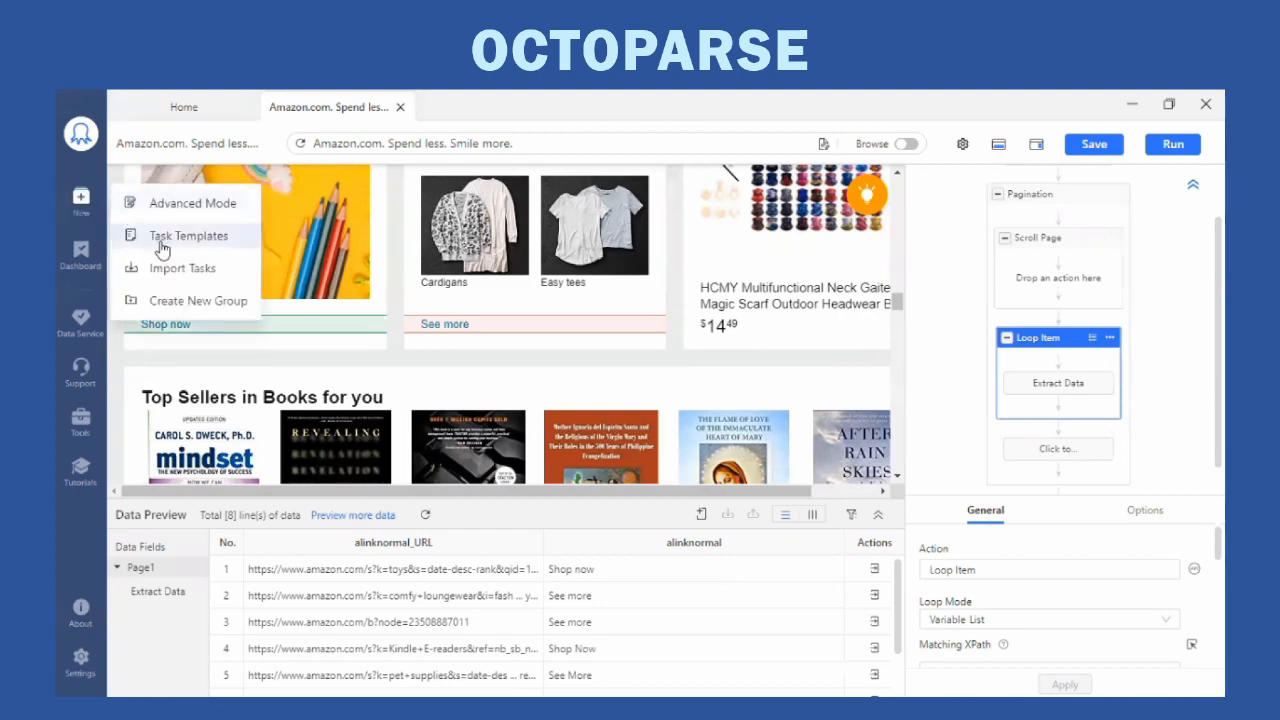
pyautogui.click(189, 235)
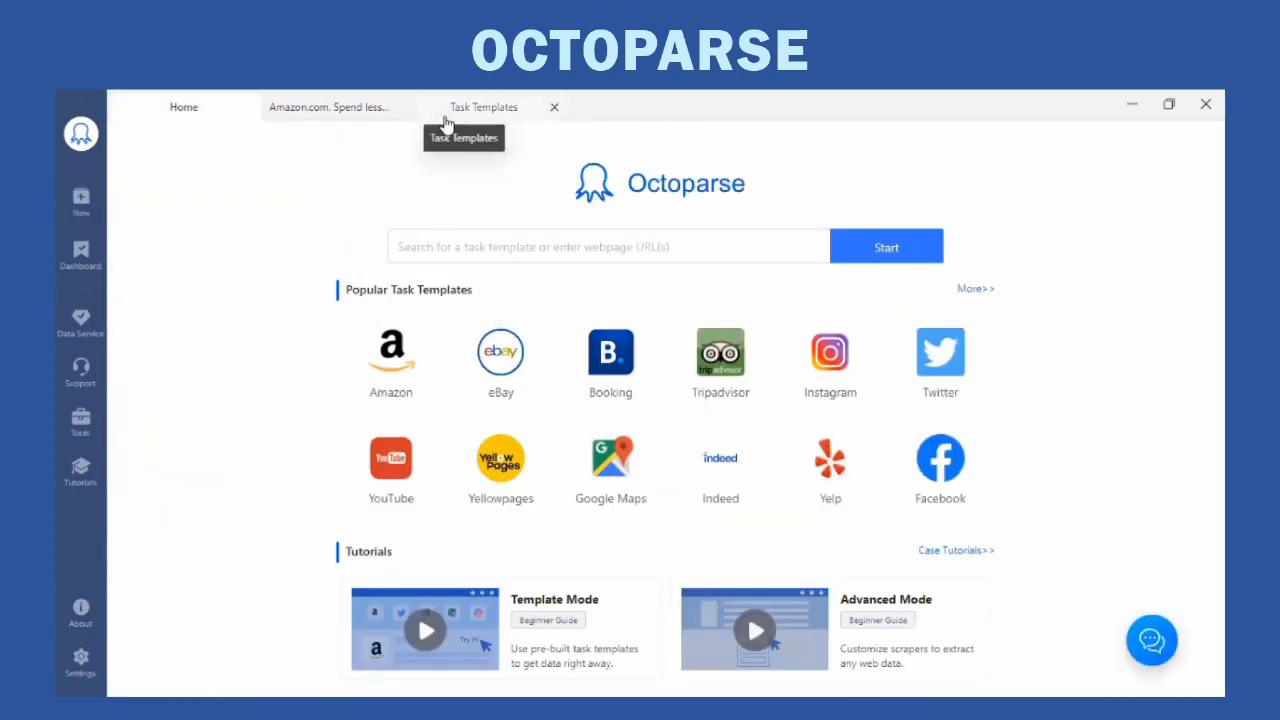
pyautogui.click(484, 107)
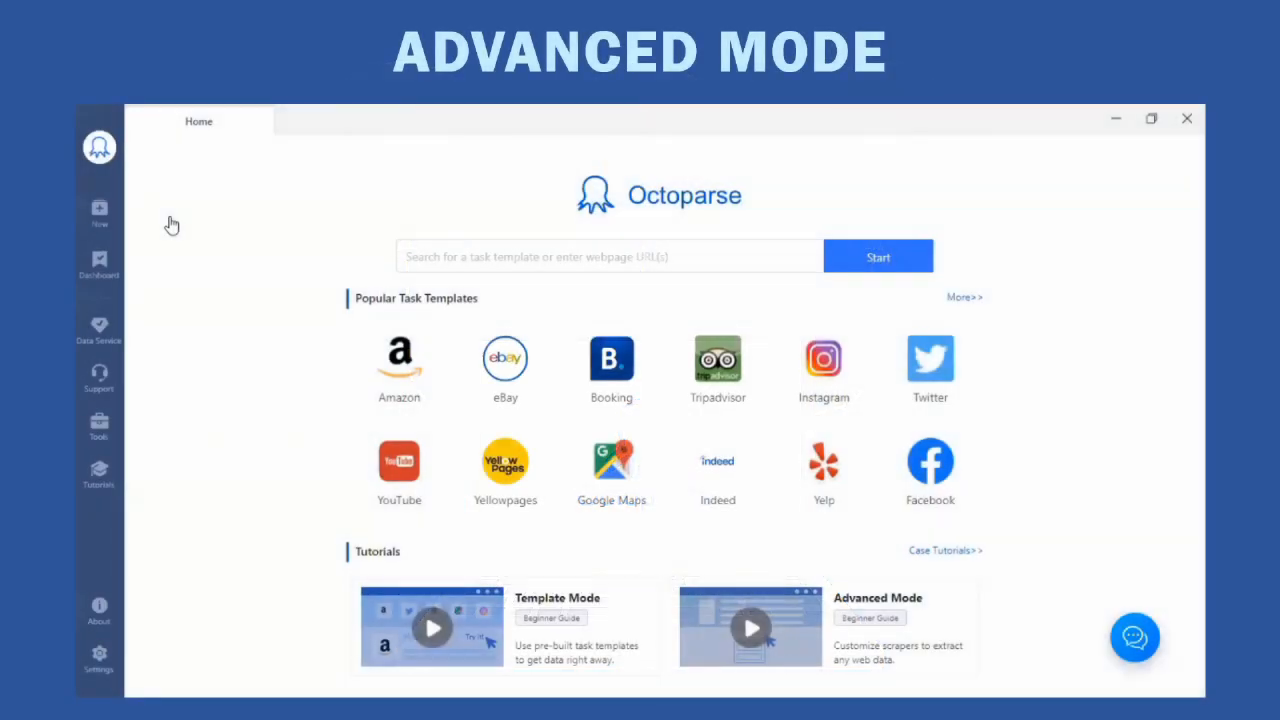
pyautogui.write('w')
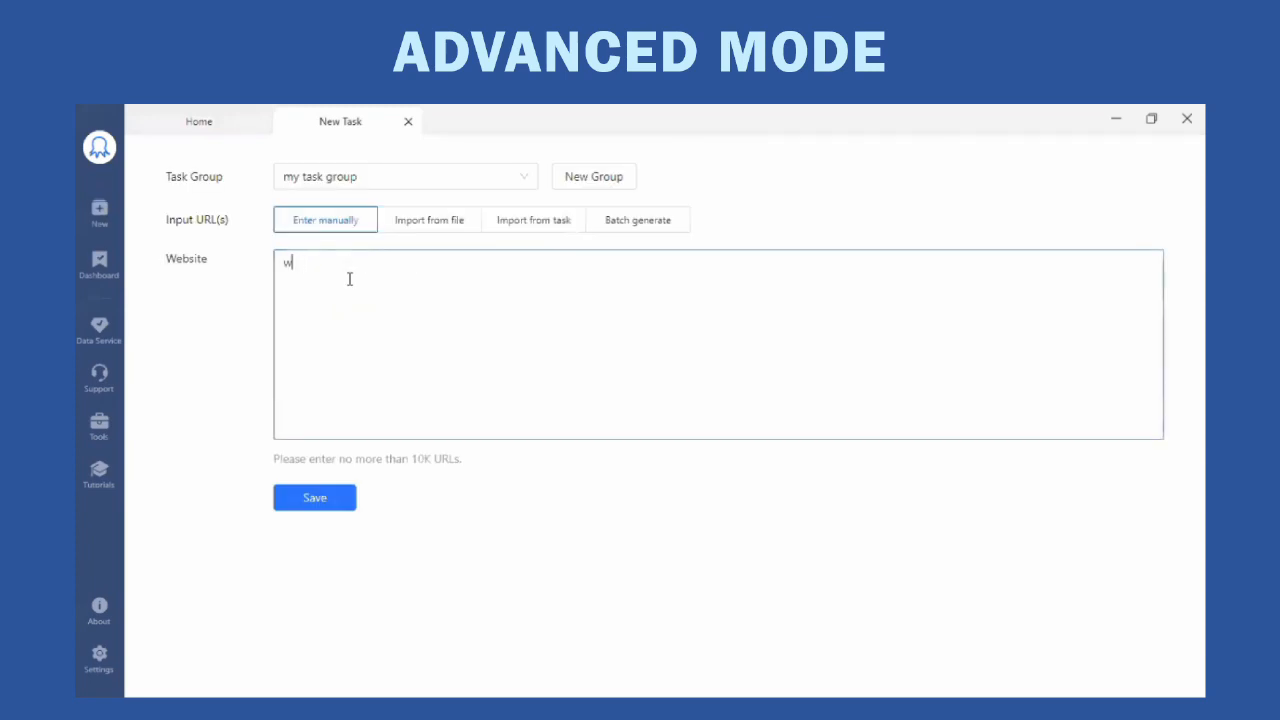
pyautogui.write('www.amazon.com')
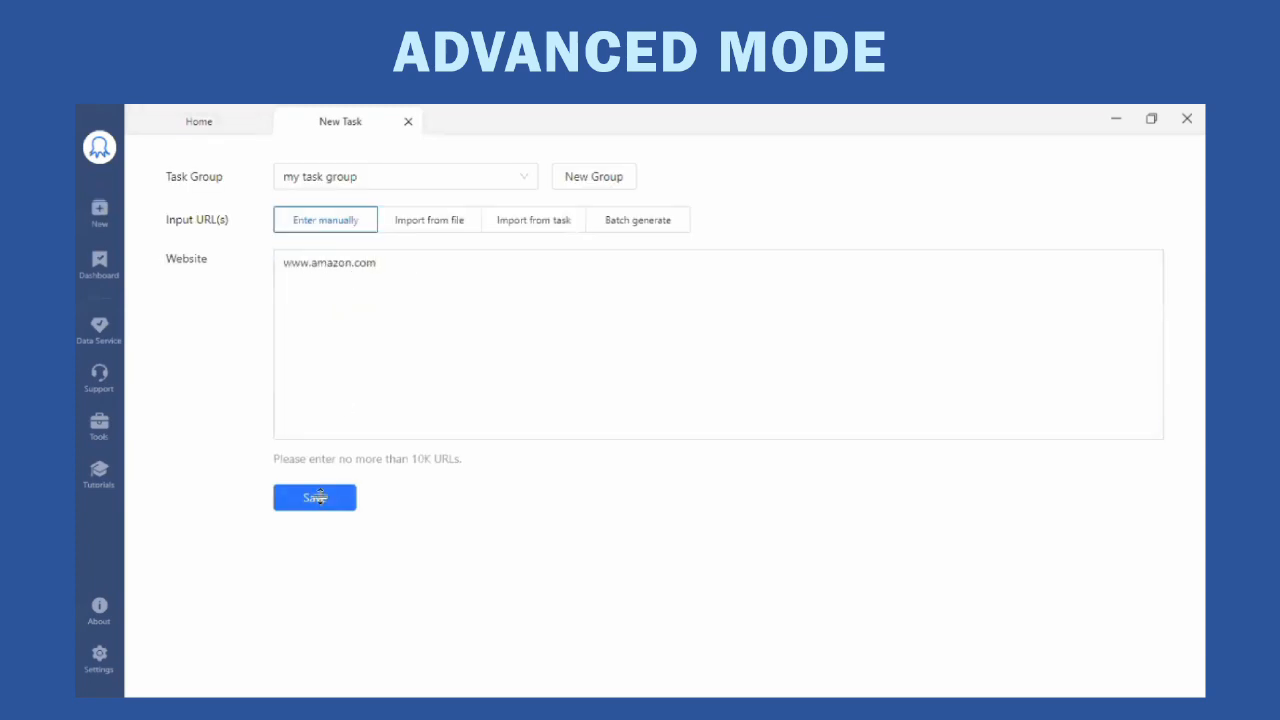
pyautogui.click(315, 497)
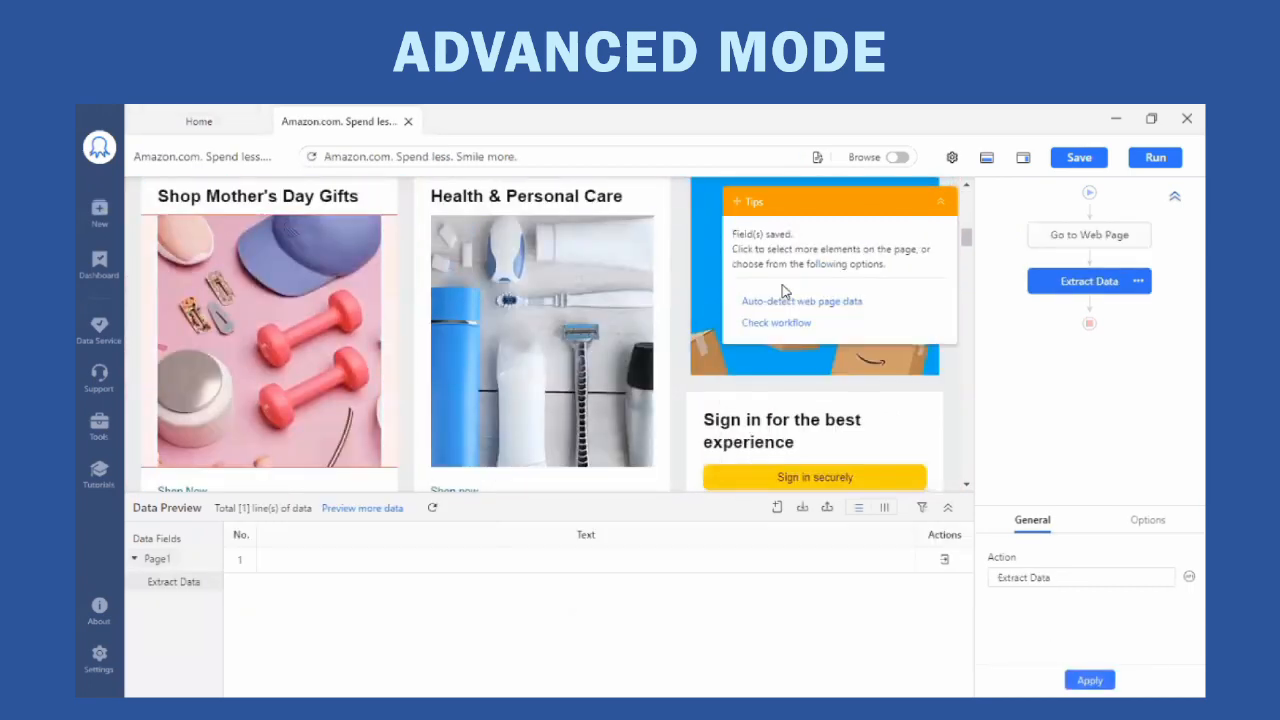
# - Select the Mother's Day gifts image and choose an extraction option for it
pyautogui.click(331, 293)
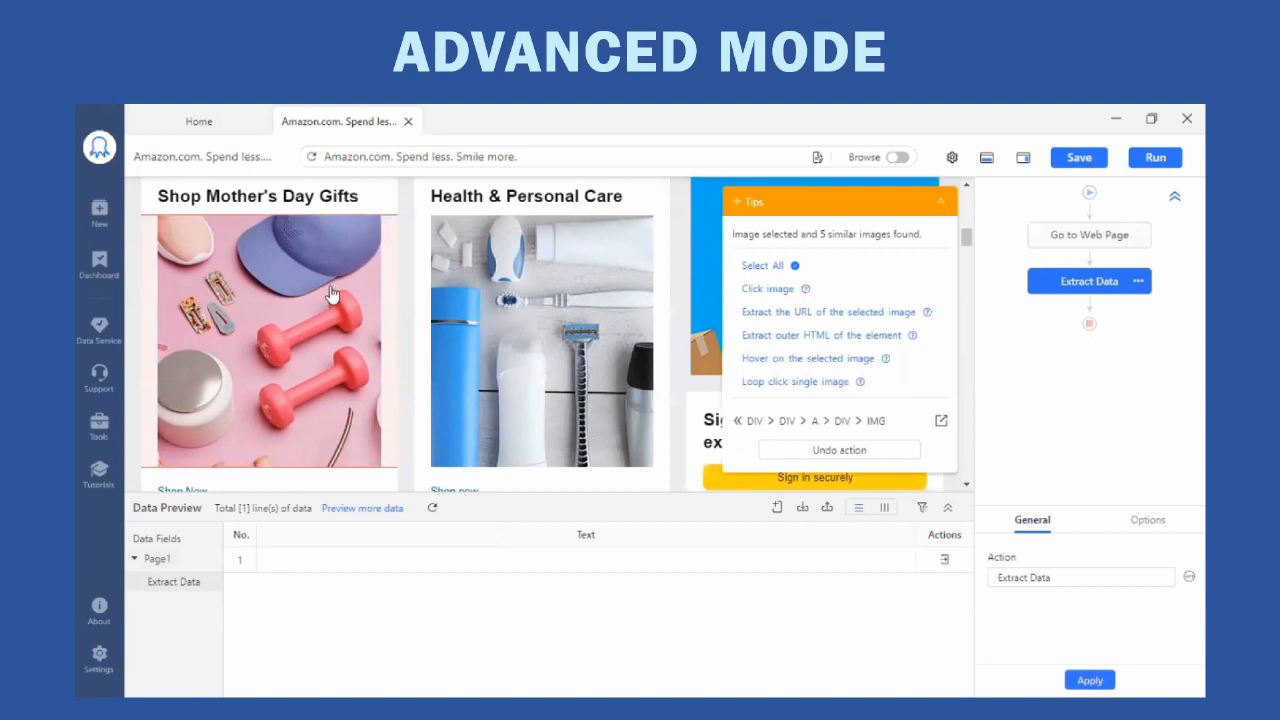
pyautogui.click(762, 265)
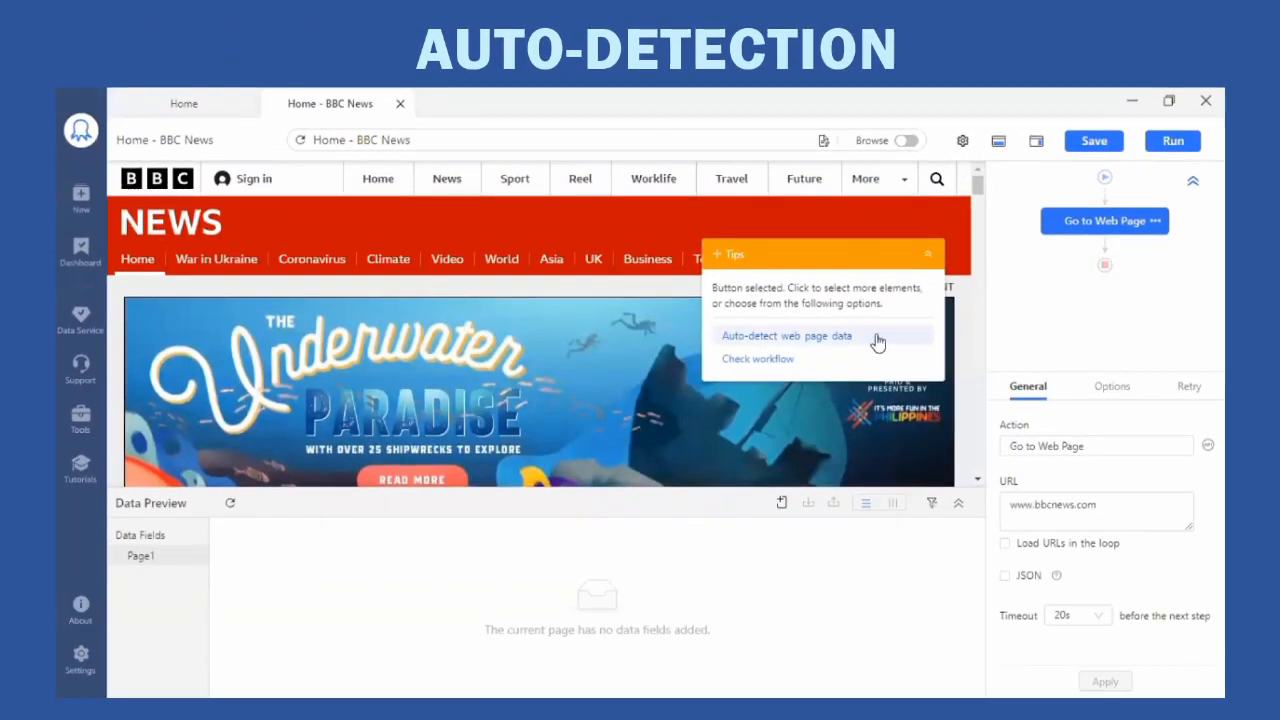
# - Auto-detect the BBC News story list's 7 fields and create a workflow from them
pyautogui.click(786, 335)
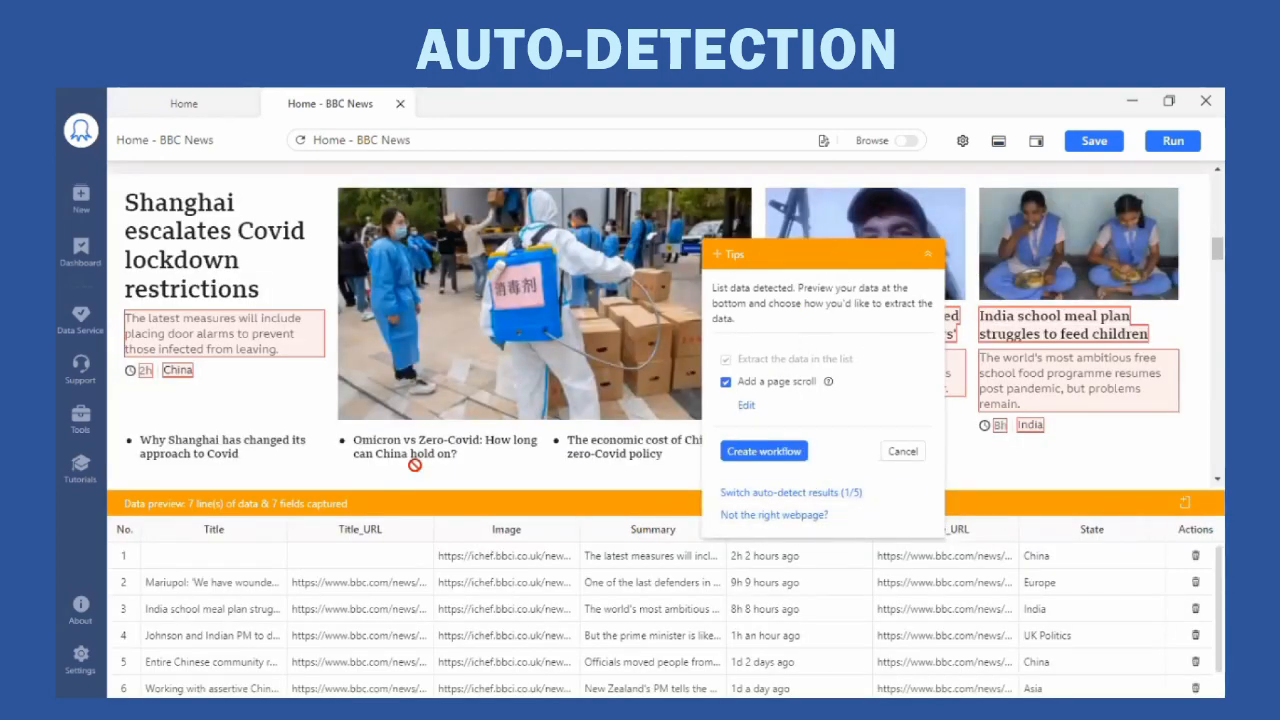
pyautogui.click(763, 450)
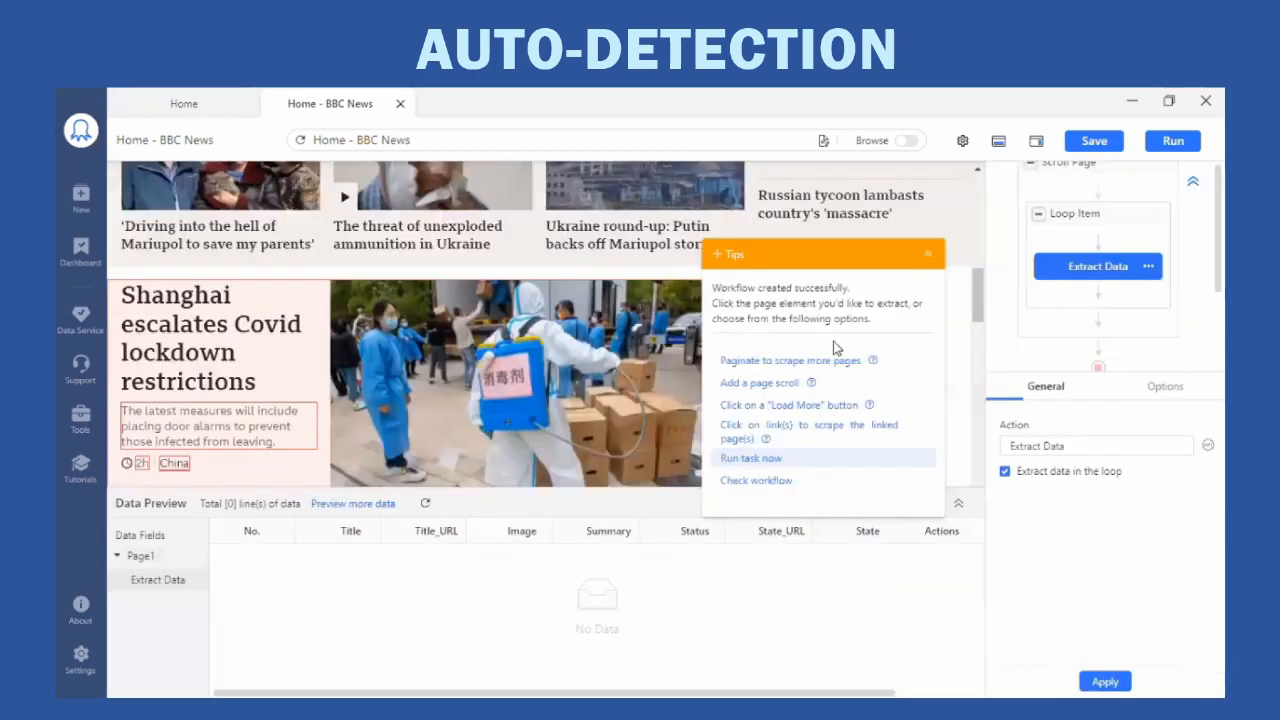